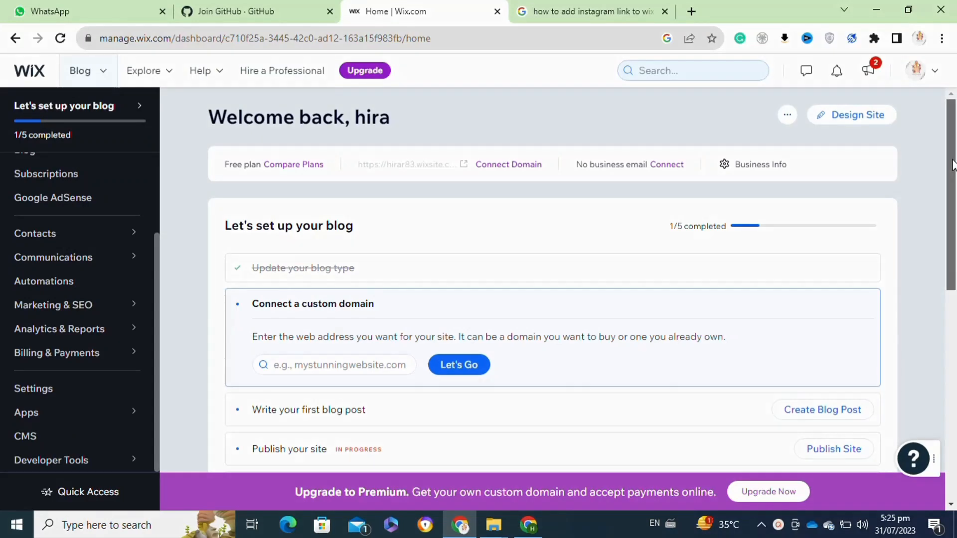
{"action": "mouse_move", "coordinate": [723, 190]}
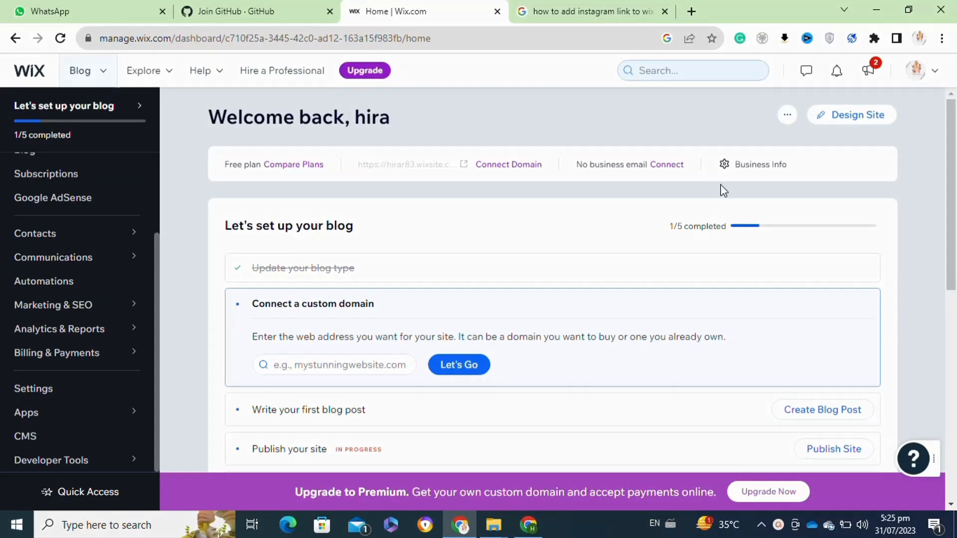
{"action": "mouse_move", "coordinate": [850, 114]}
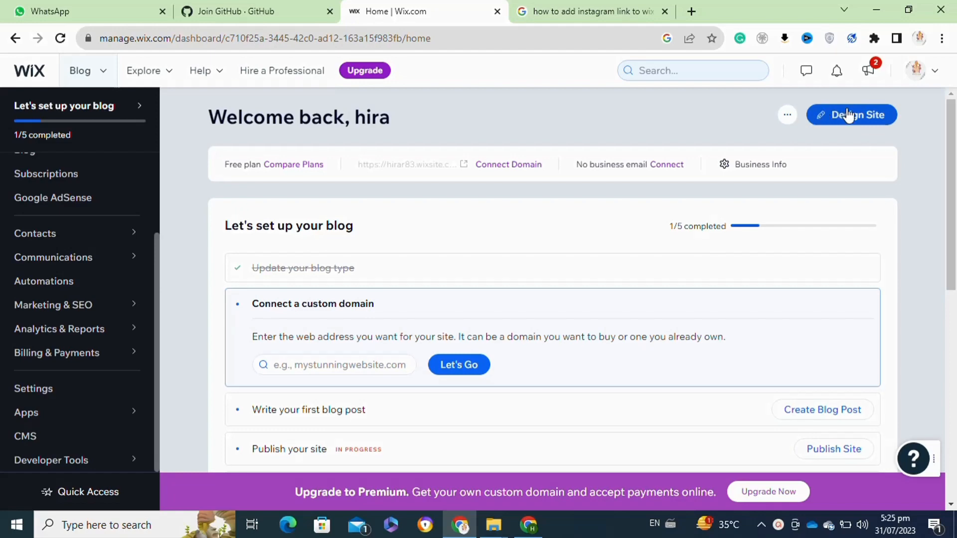
{"action": "mouse_move", "coordinate": [846, 116]}
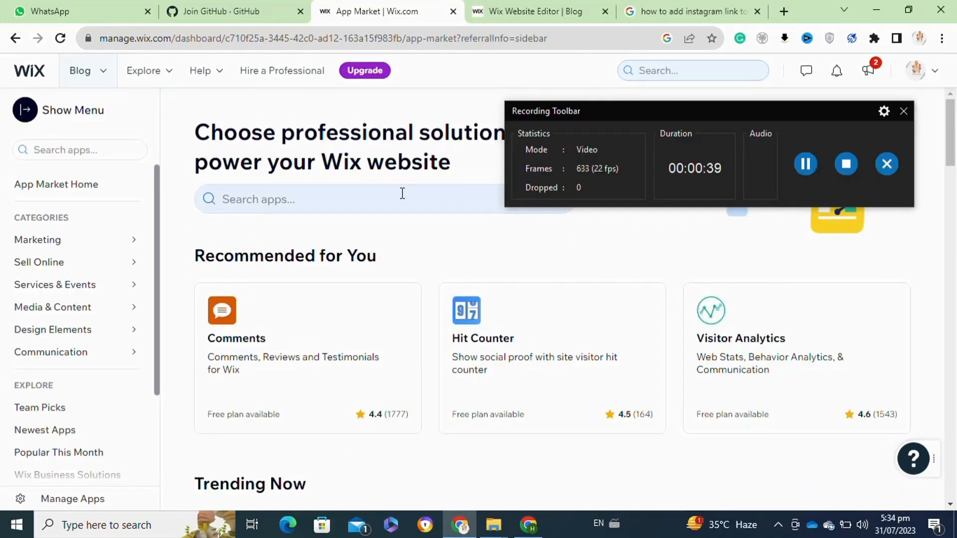
- Search the App Market for 'instagram' and choose the 'instagram feed' suggestion
{"action": "left_click", "coordinate": [345, 200]}
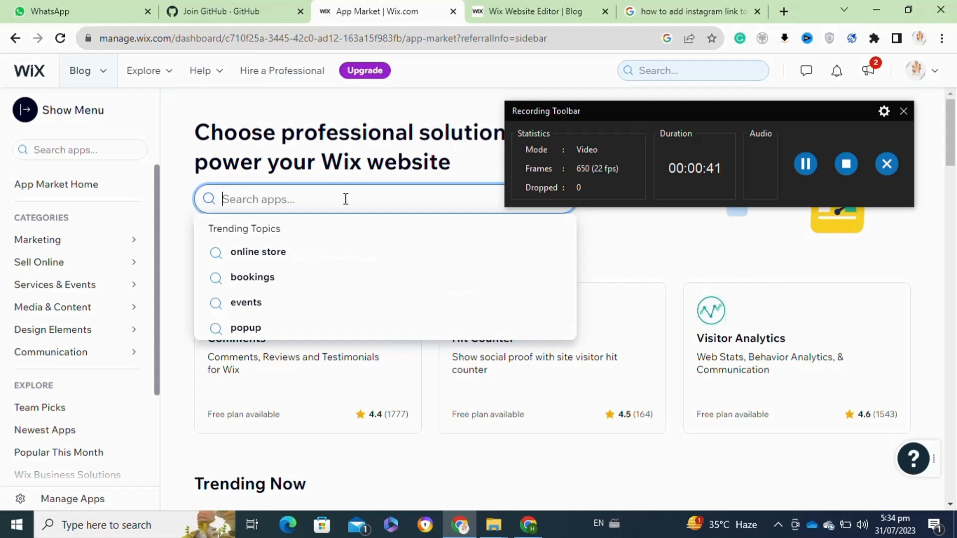
{"action": "type", "text": "insta"}
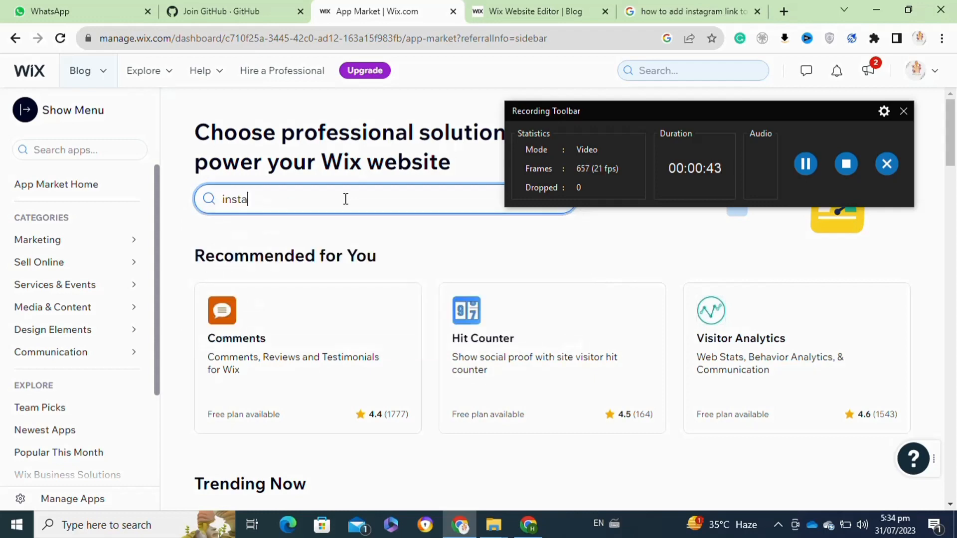
{"action": "type", "text": "gra"}
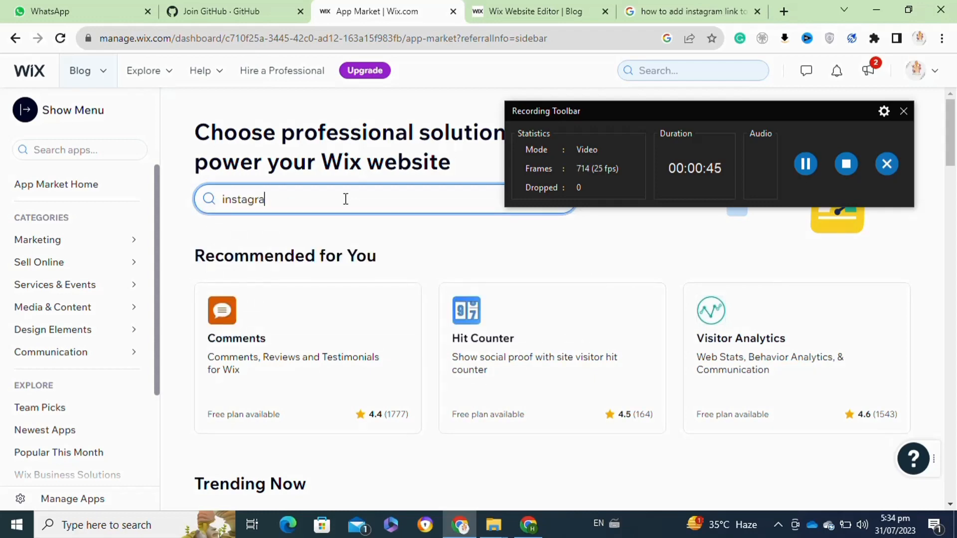
{"action": "type", "text": "m"}
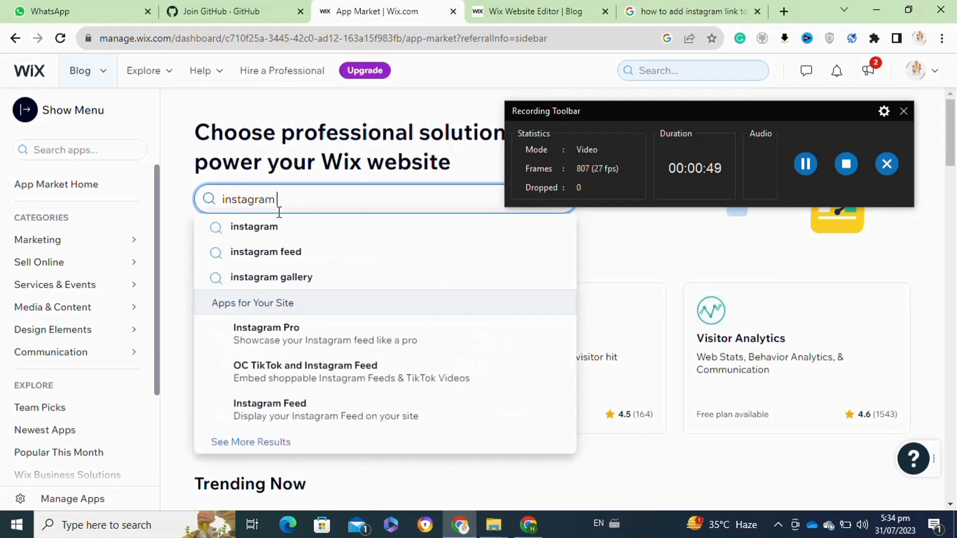
{"action": "left_click", "coordinate": [265, 251]}
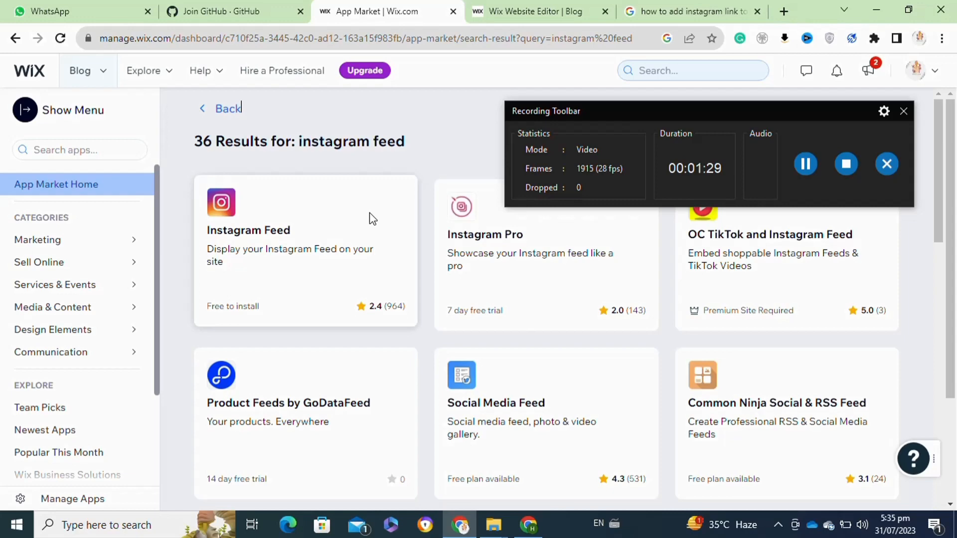
{"action": "mouse_move", "coordinate": [270, 240]}
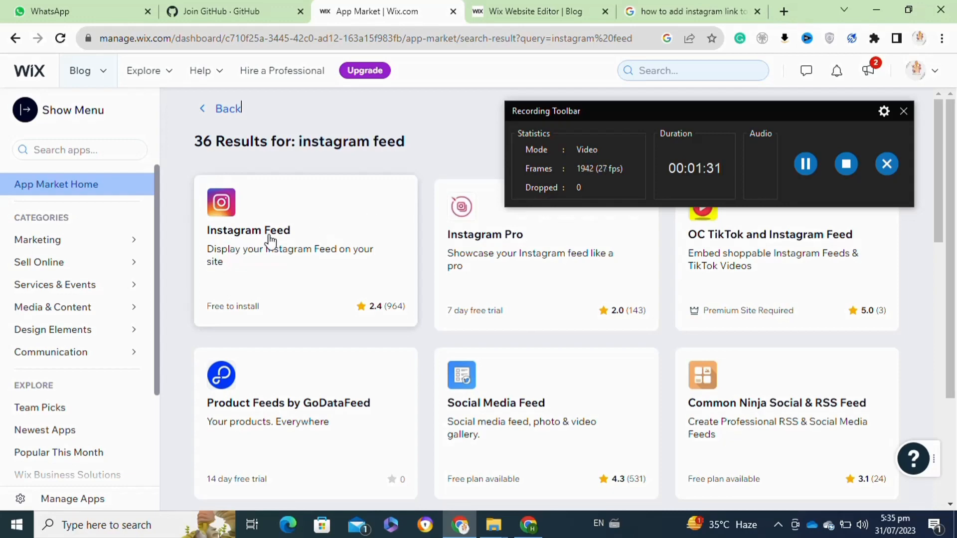
{"action": "mouse_move", "coordinate": [245, 238]}
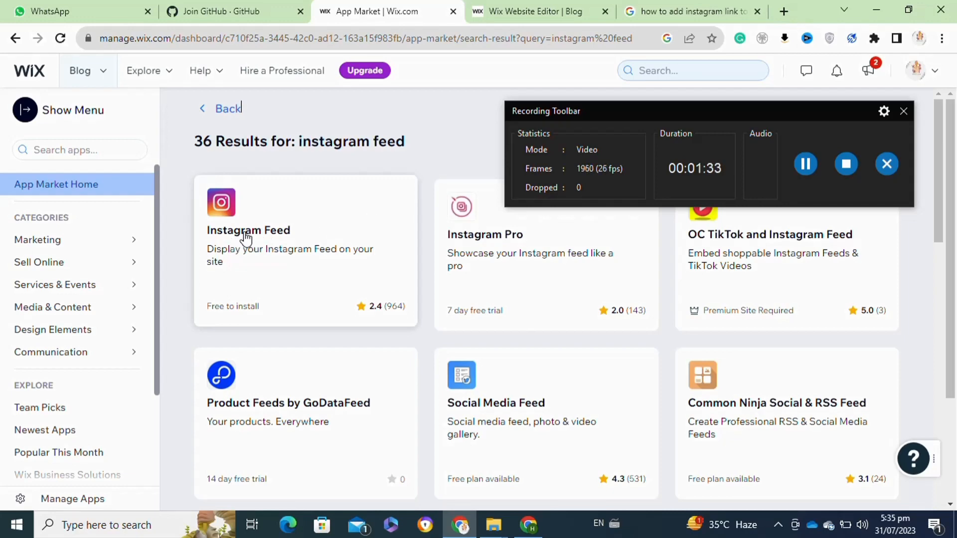
- Select the Instagram Feed card by Wix to view its details page
{"action": "left_click", "coordinate": [248, 230]}
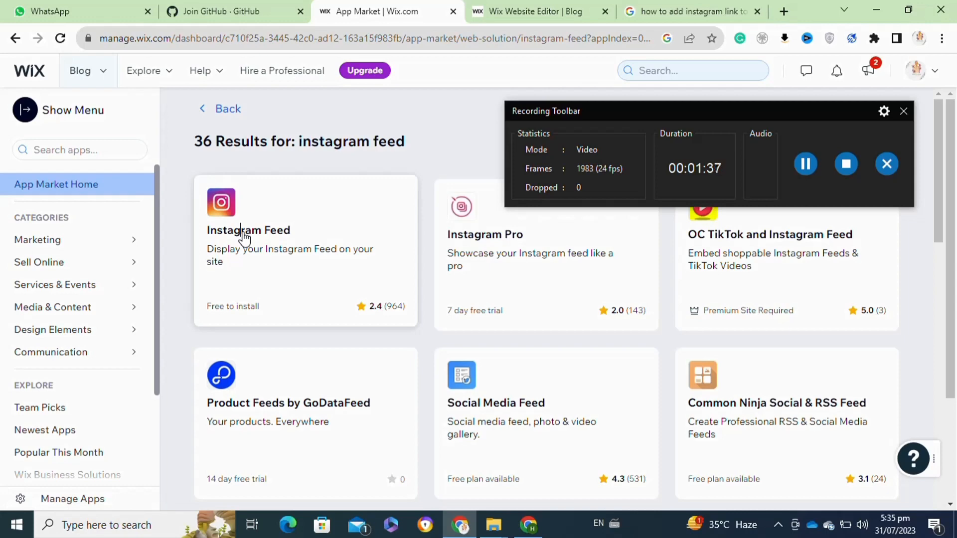
{"action": "left_click", "coordinate": [248, 231]}
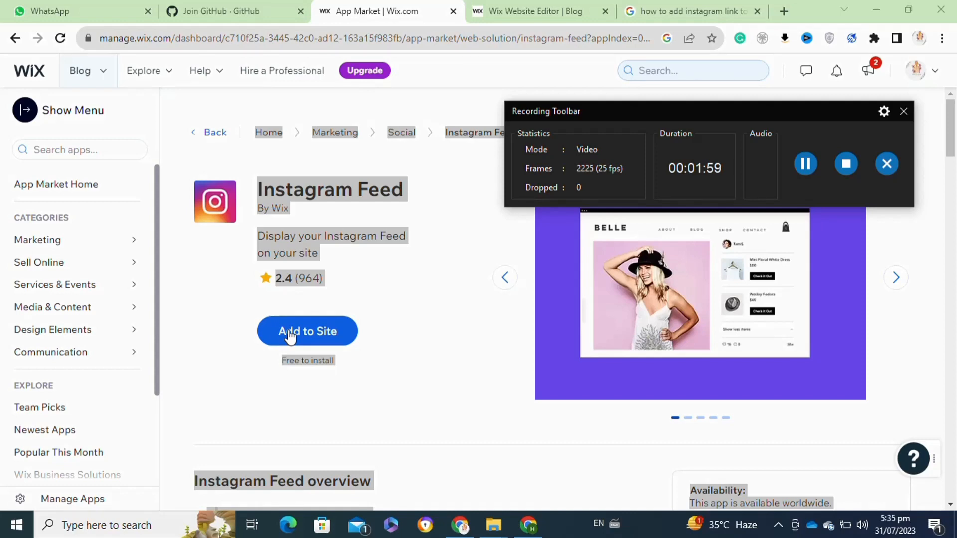
- Choose Add to Site for Instagram Feed, launching its installer window
{"action": "left_click", "coordinate": [308, 331]}
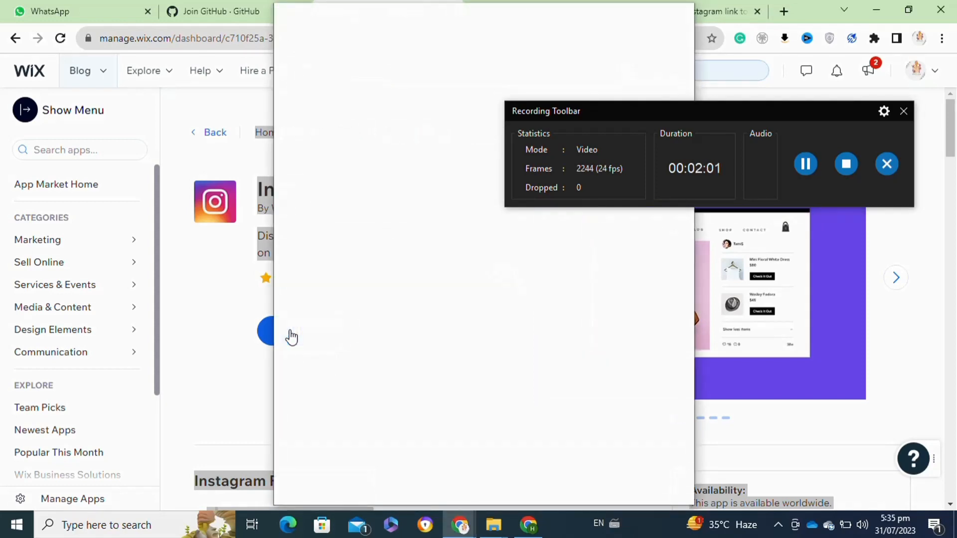
{"action": "left_click", "coordinate": [265, 330]}
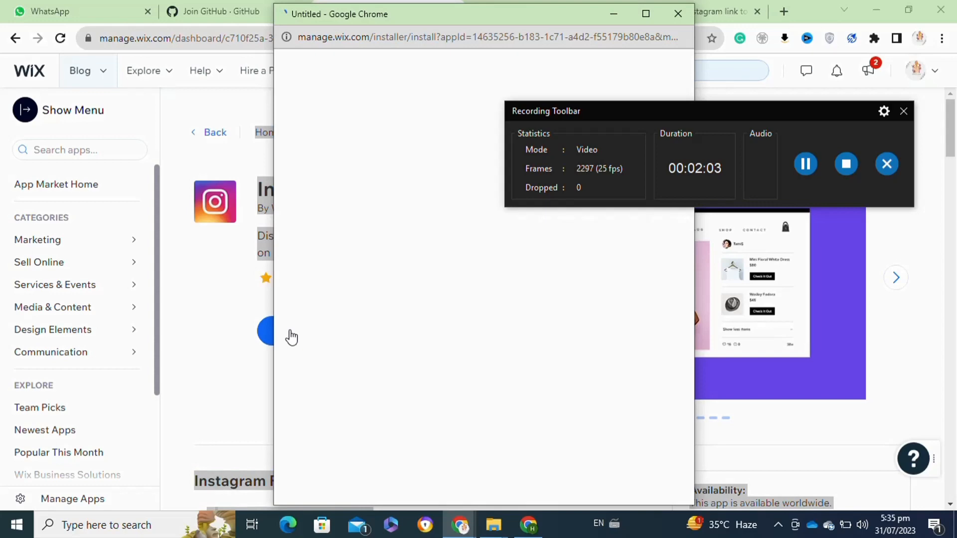